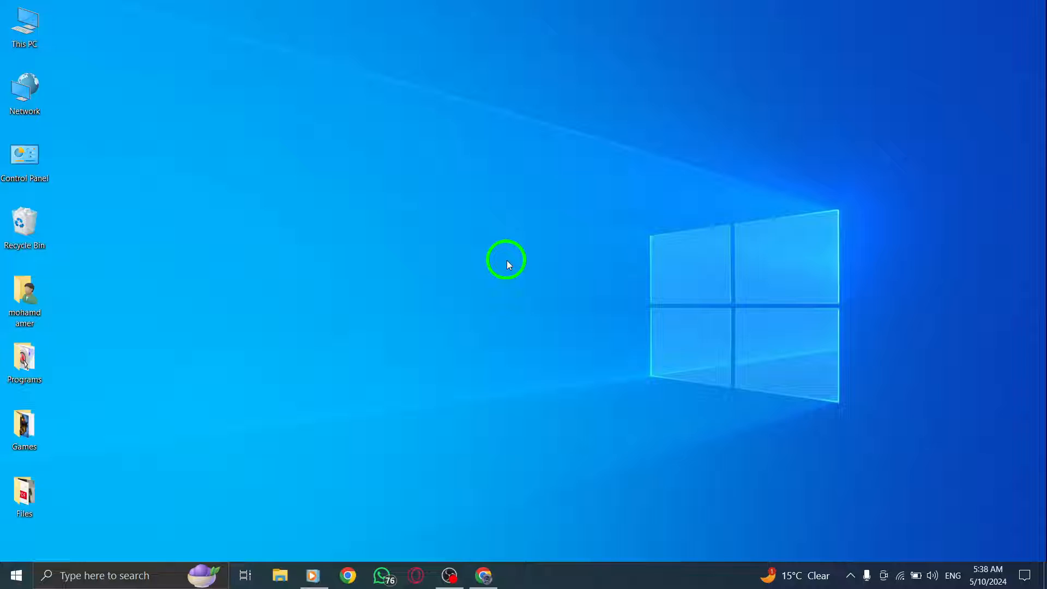
mouse_move(508, 270)
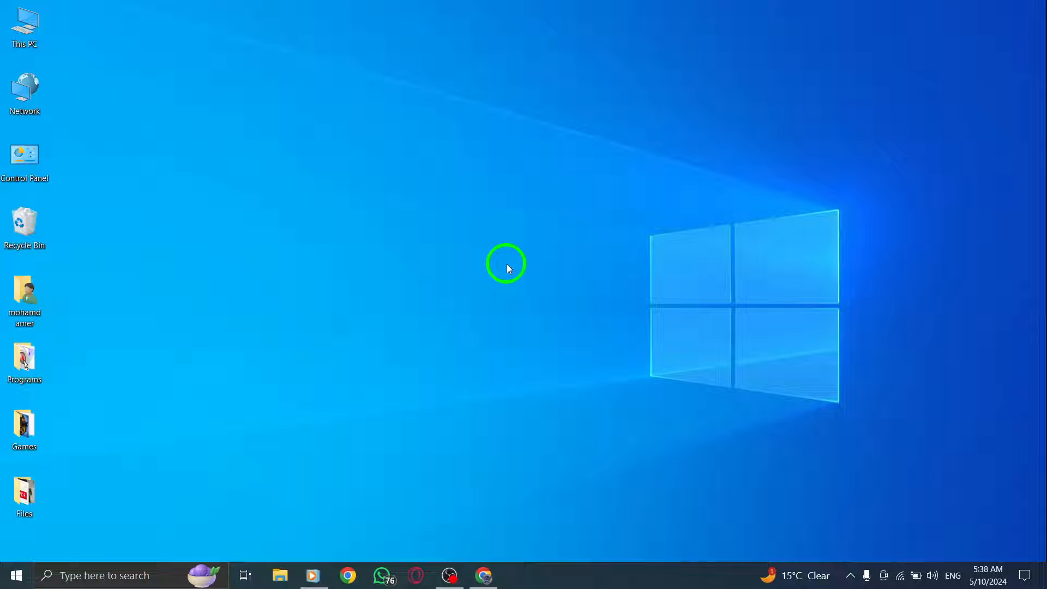
Bring WhatsApp Web forward from the taskbar and reload the chats page
left_click(490, 576)
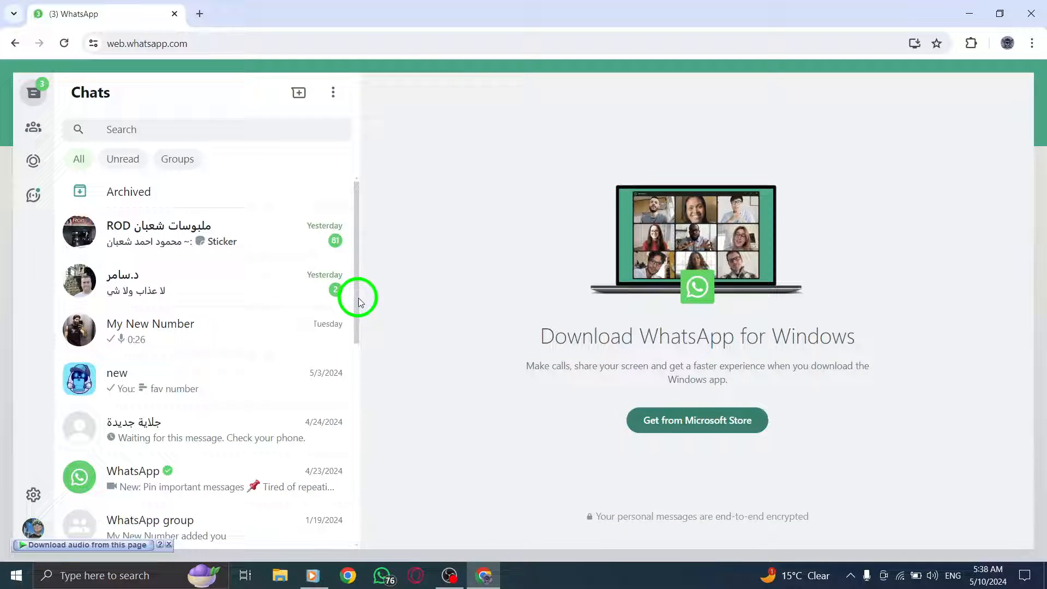
left_click(64, 43)
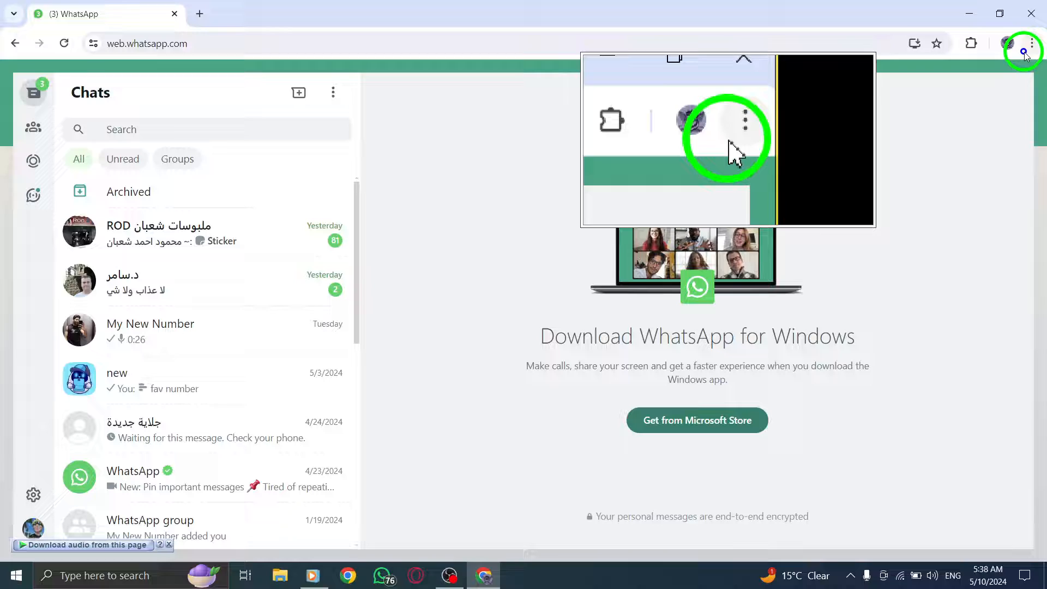
Clear Chrome's last-hour history, cookies and cached files from the ⋮ menu, then return to the chats
left_click(1032, 44)
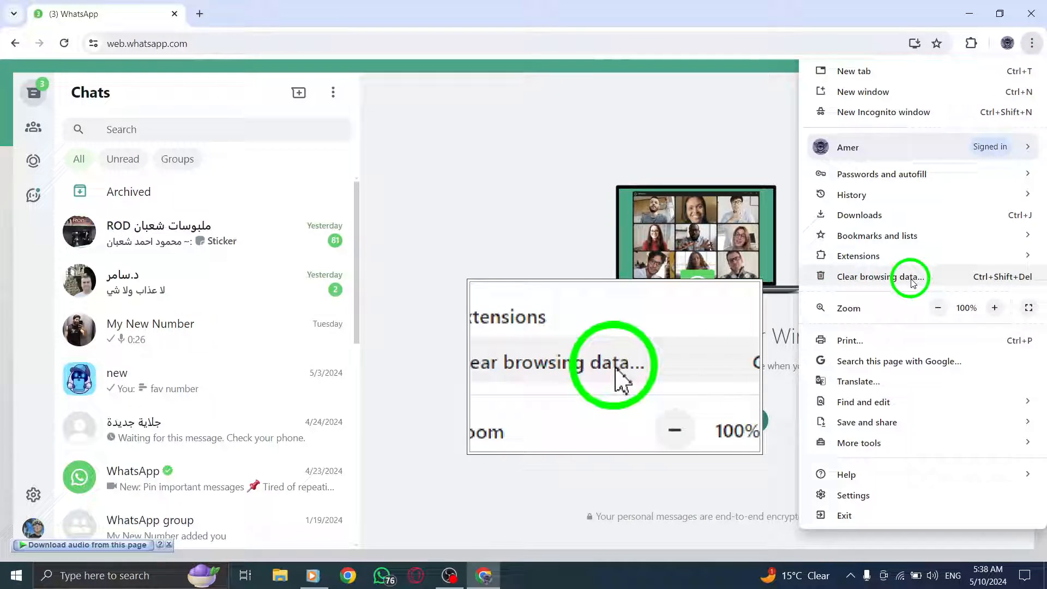
left_click(890, 278)
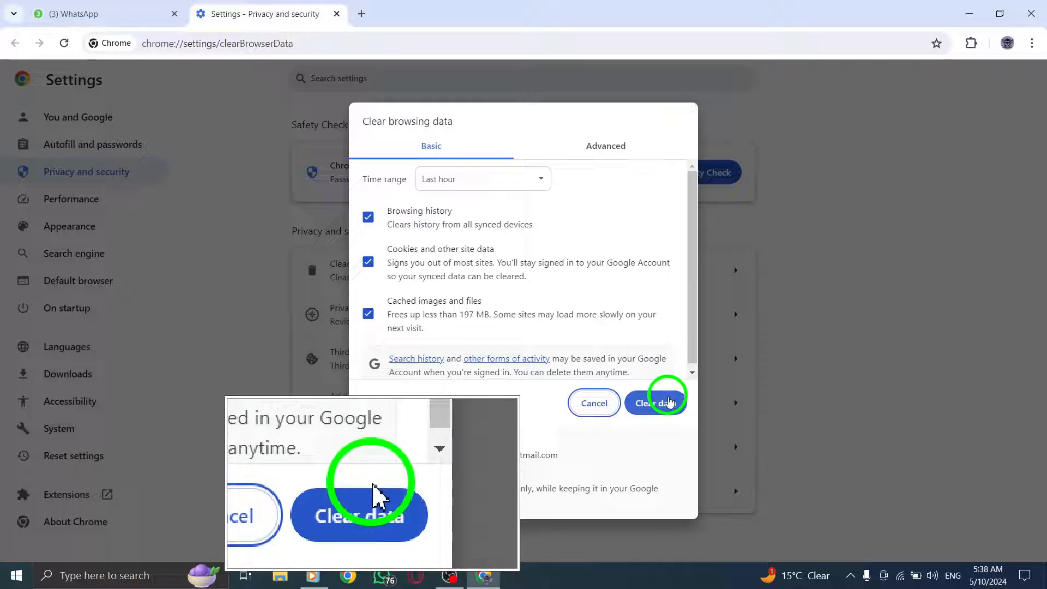
left_click(656, 402)
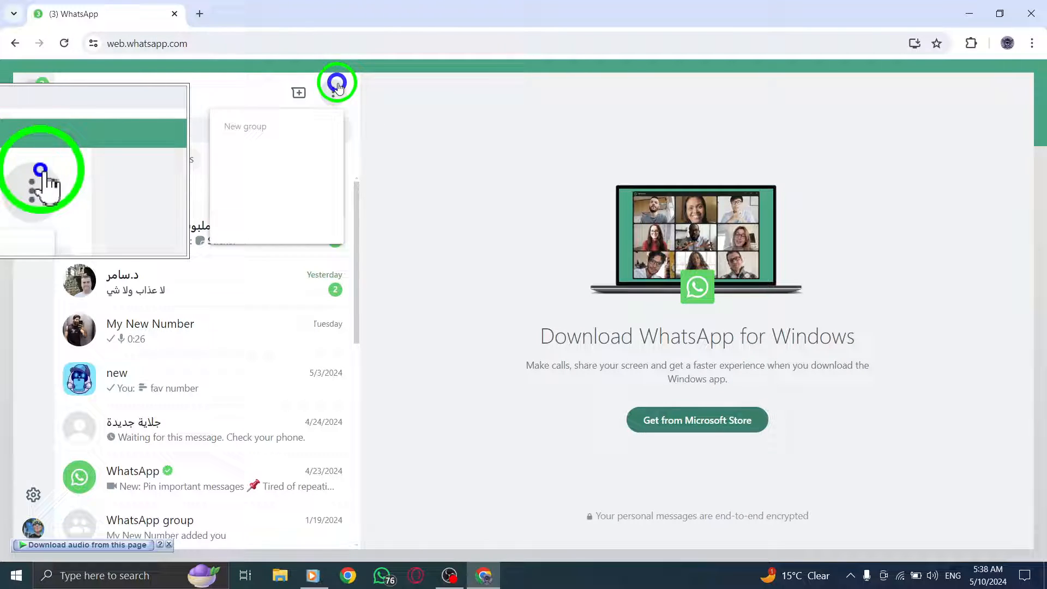
left_click(337, 83)
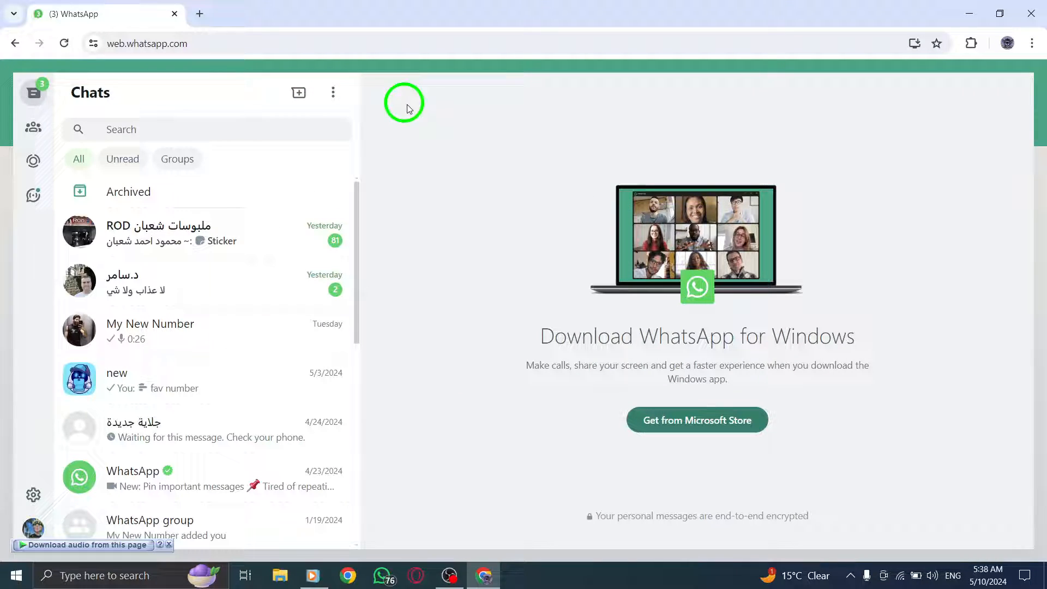
mouse_move(958, 19)
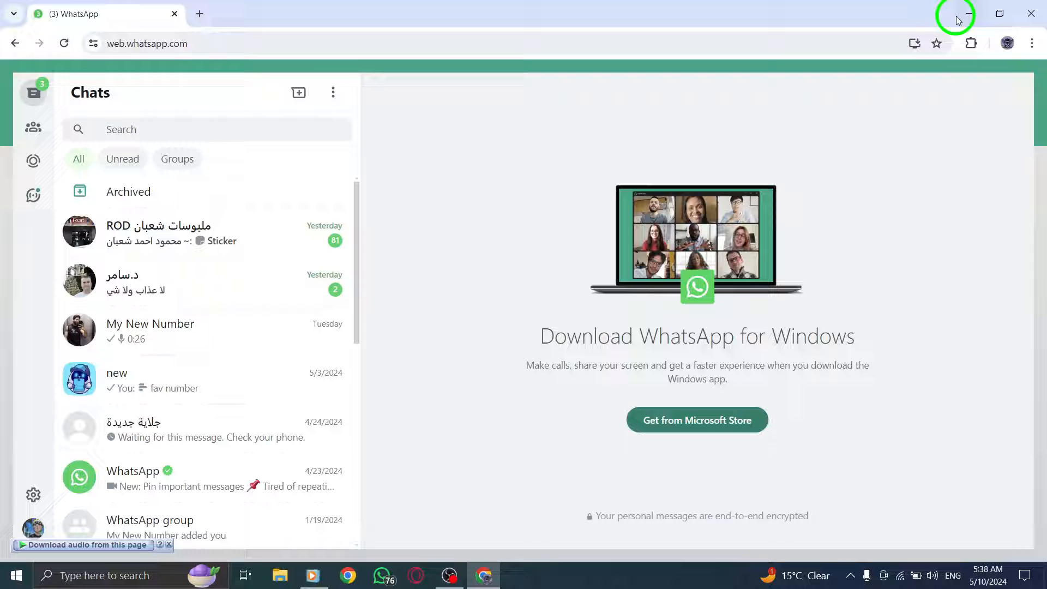
left_click(17, 576)
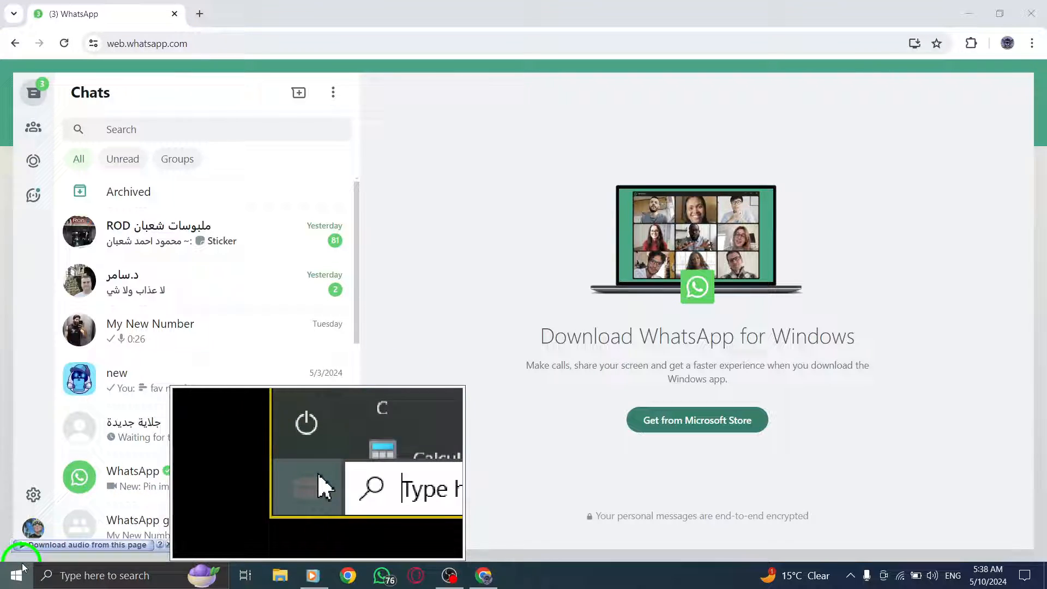
left_click(17, 575)
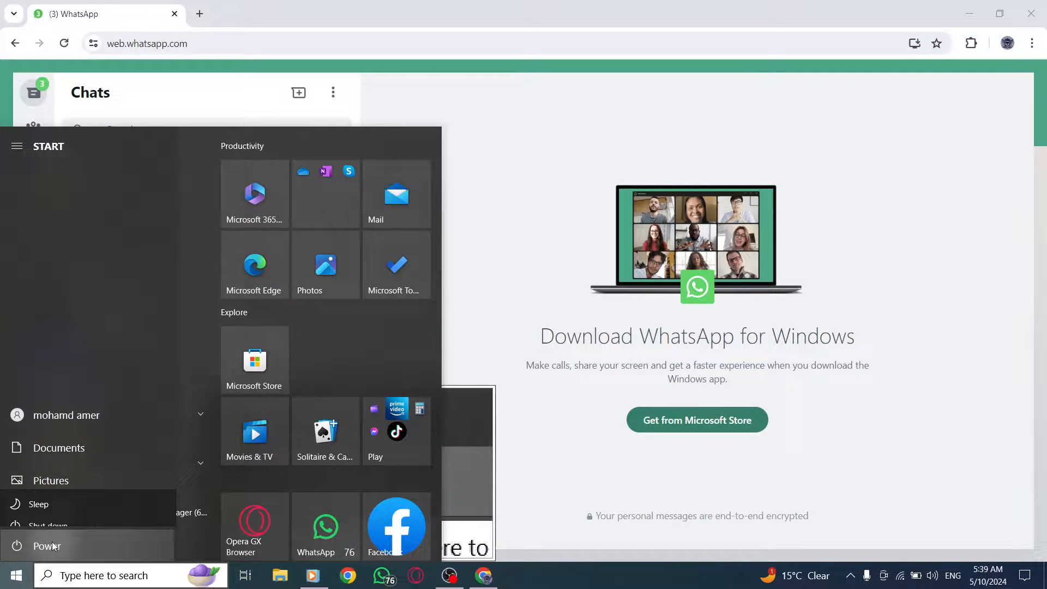
left_click(47, 546)
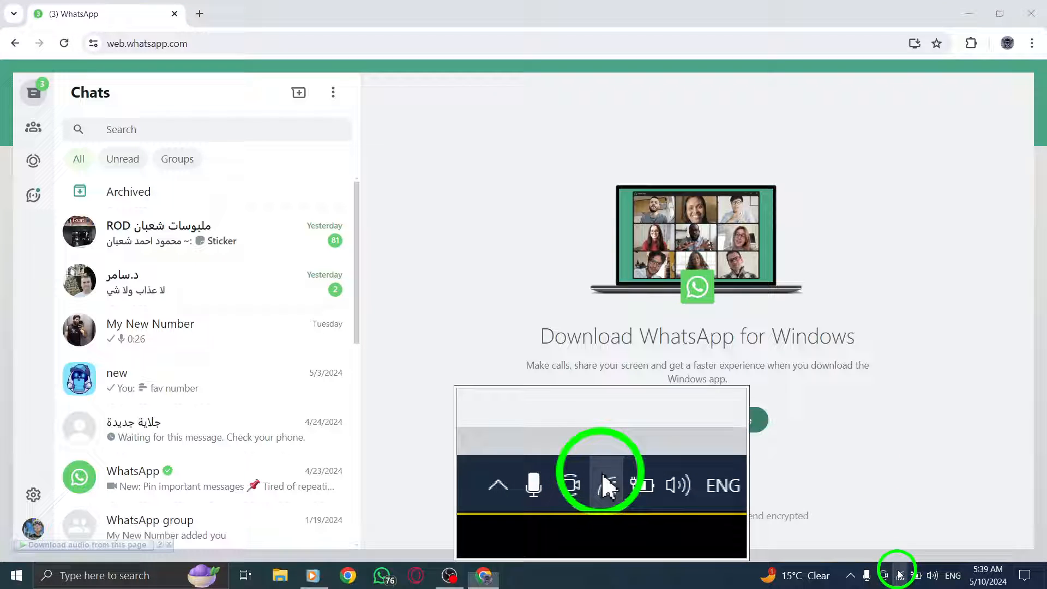
left_click(903, 575)
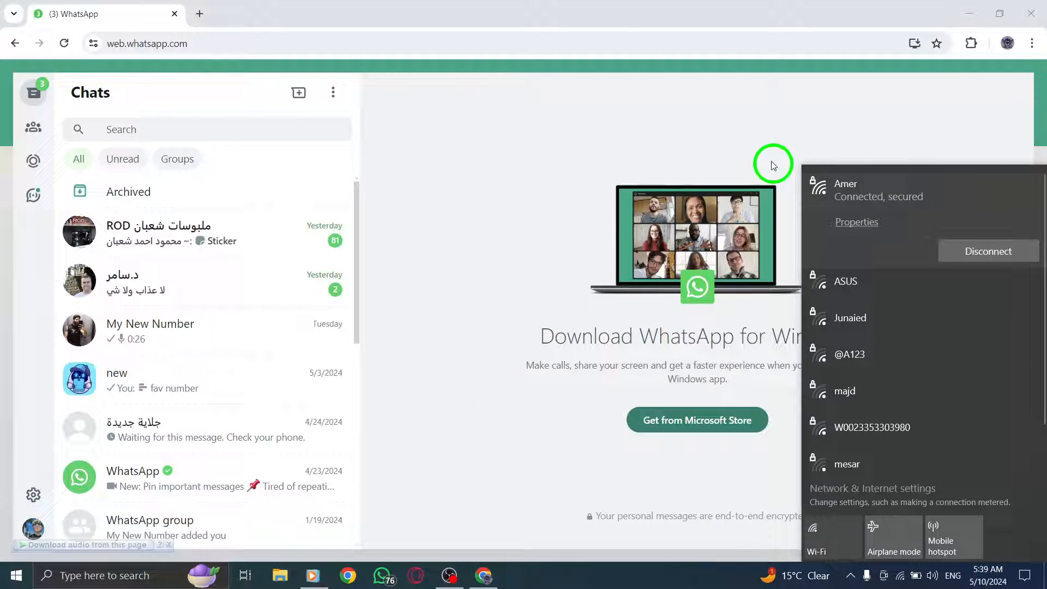
left_click(623, 138)
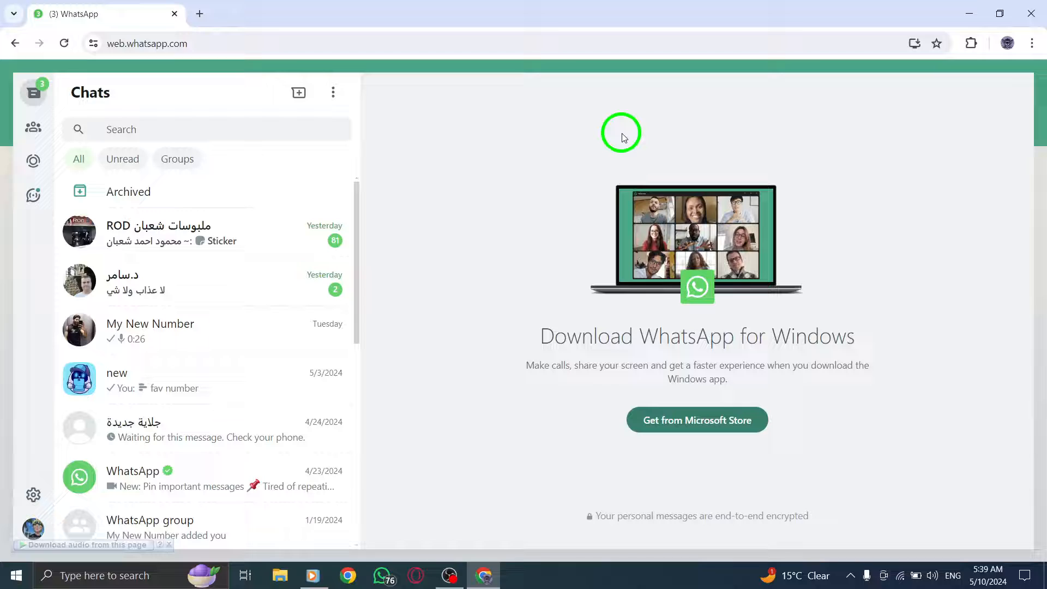
mouse_move(574, 155)
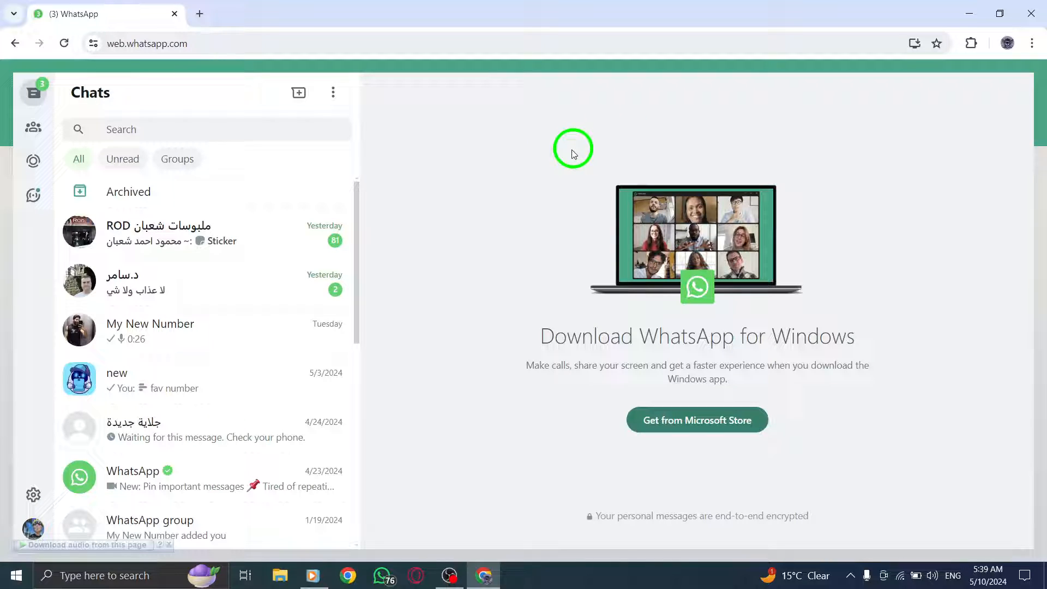
mouse_move(436, 197)
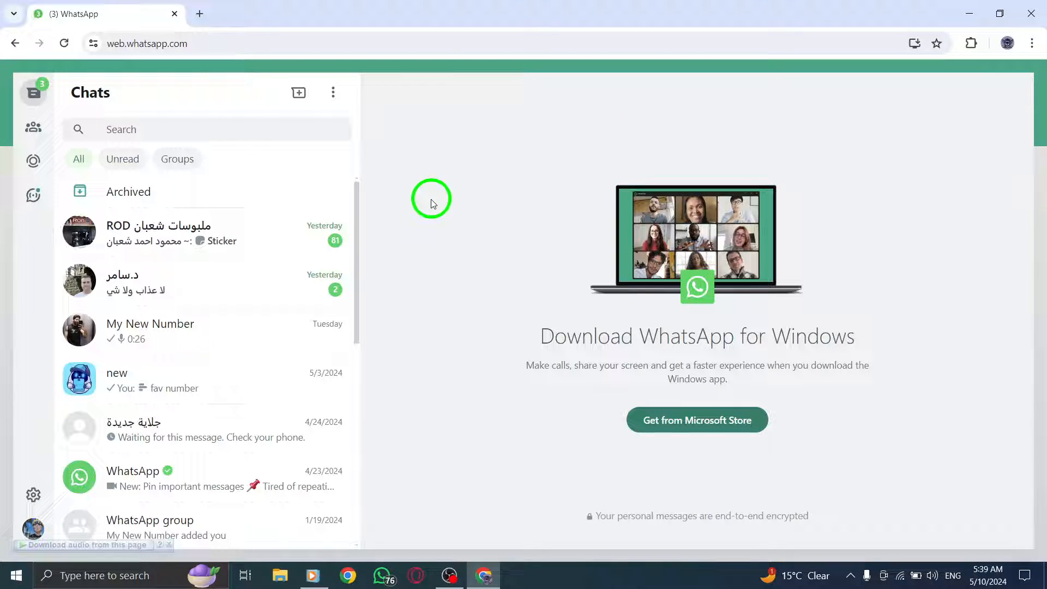
mouse_move(253, 306)
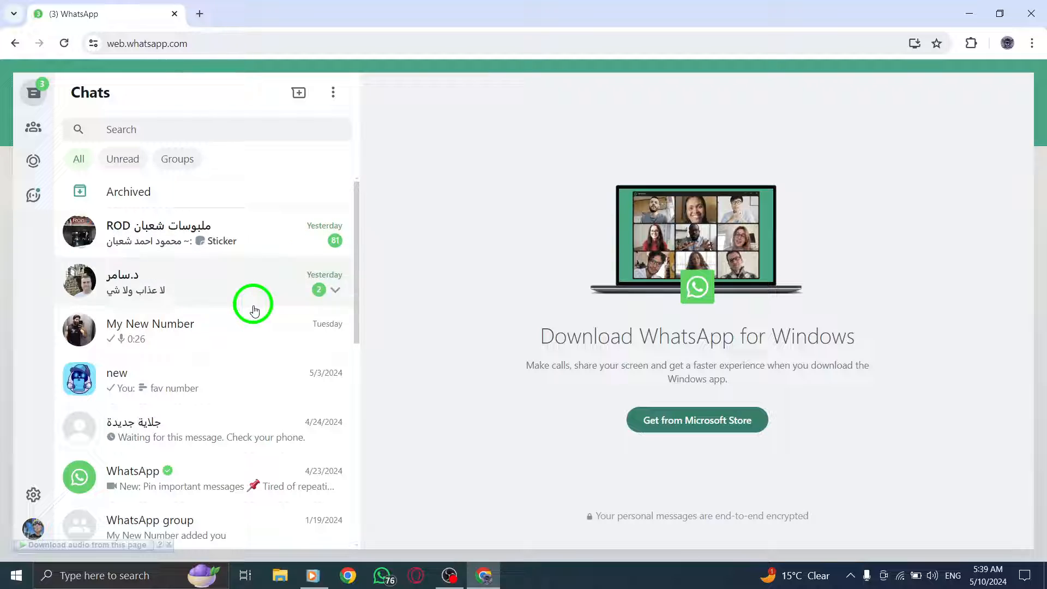
mouse_move(60, 292)
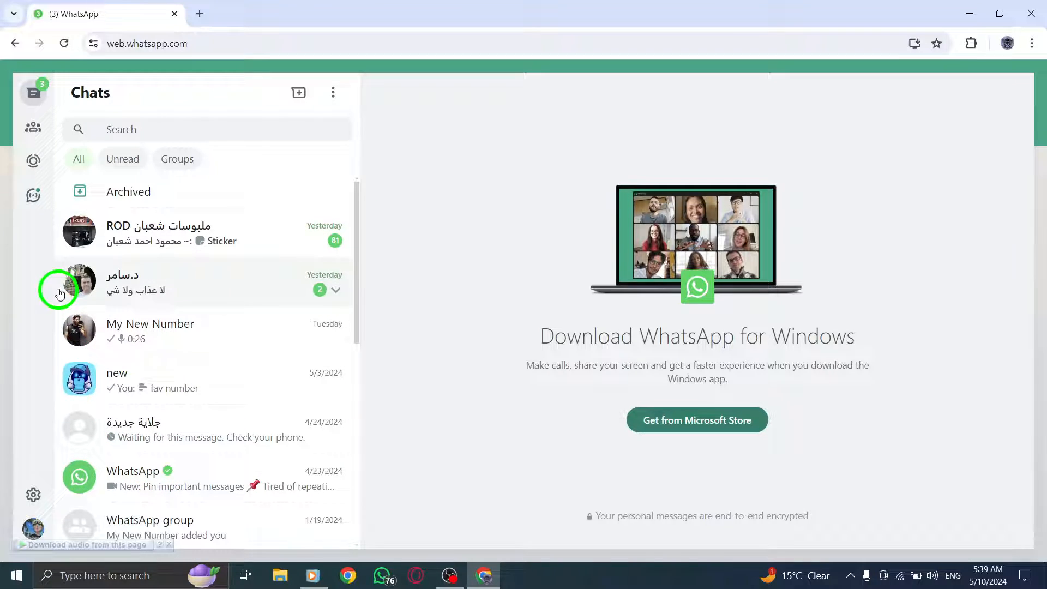
Show the WhatsApp Settings panel for the Help option, then put Chrome away to the desktop
left_click(33, 495)
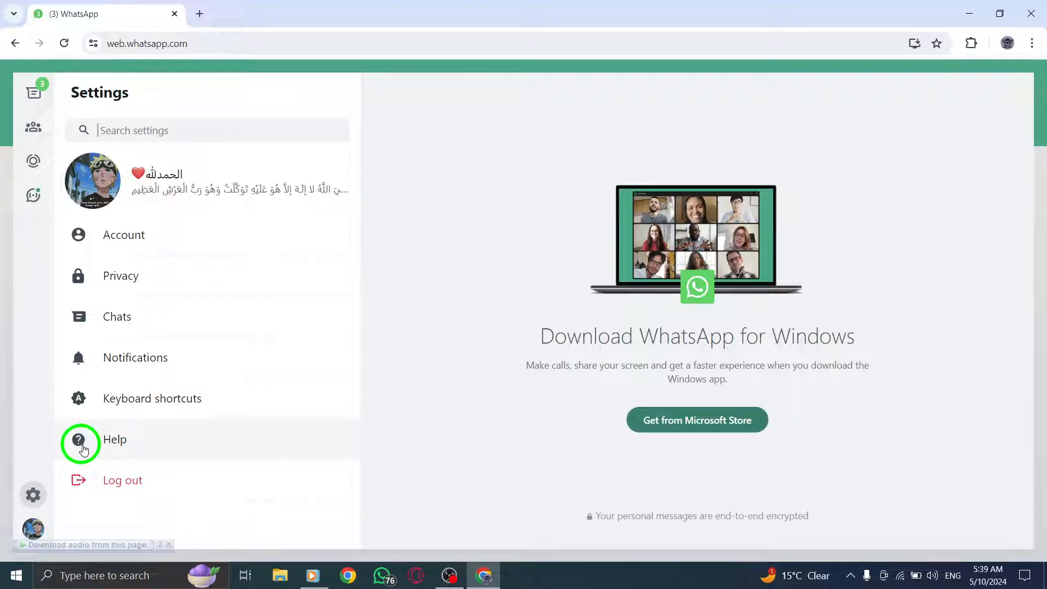
mouse_move(119, 344)
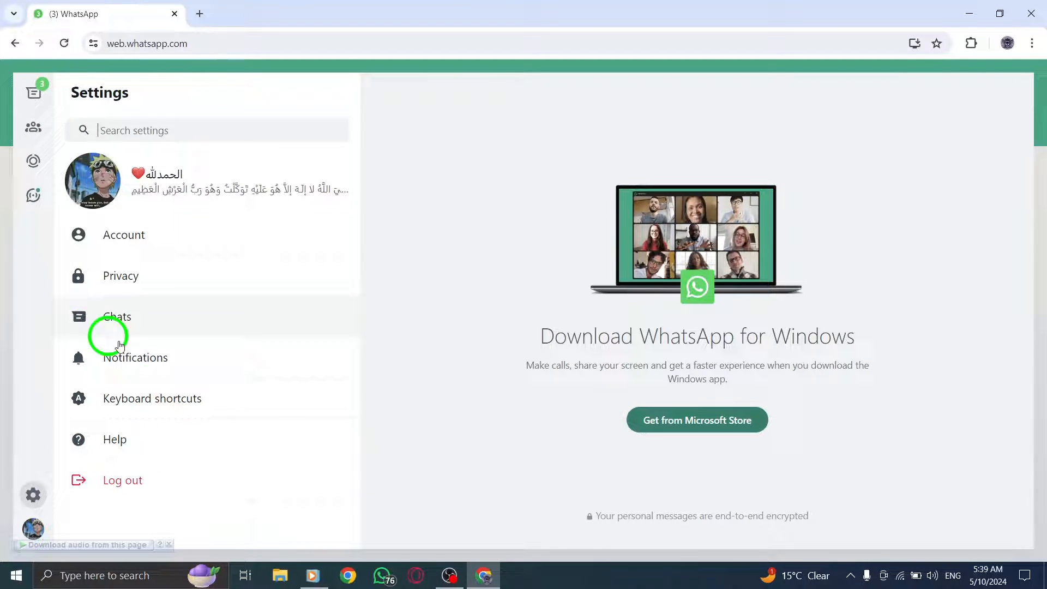
left_click(896, 576)
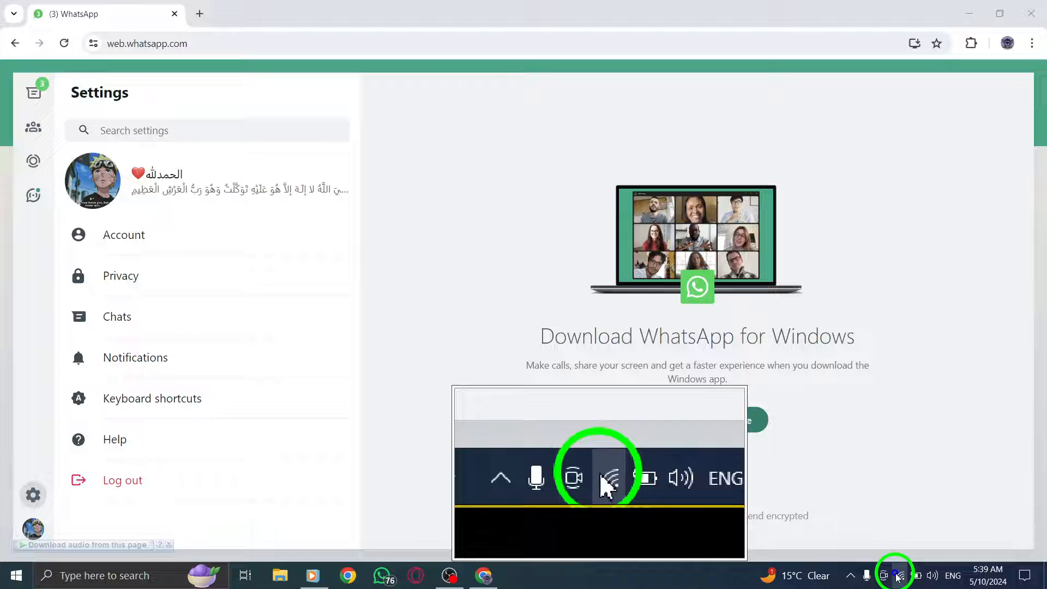
left_click(898, 576)
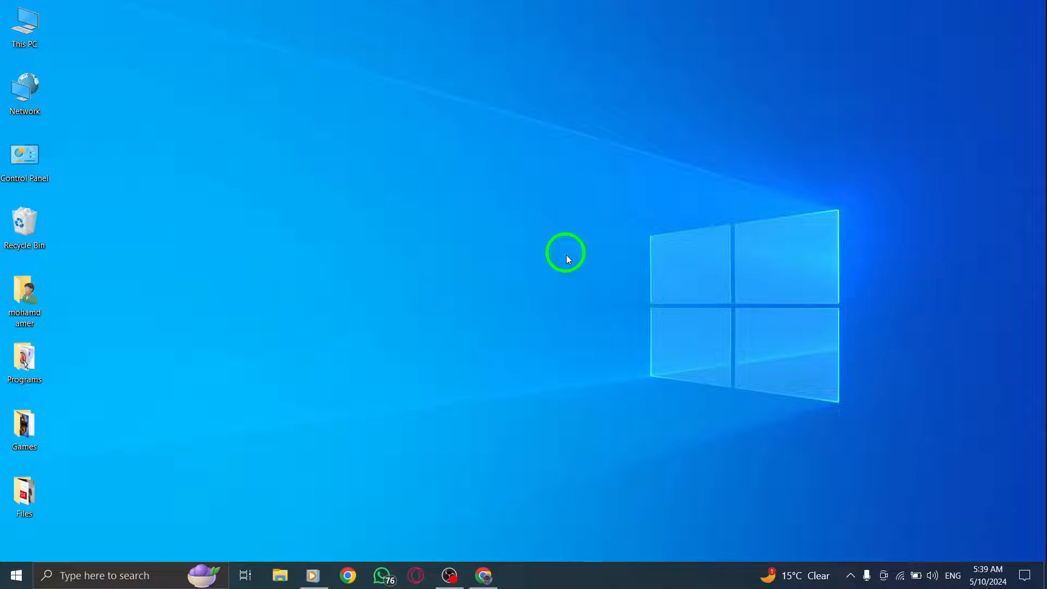
mouse_move(569, 283)
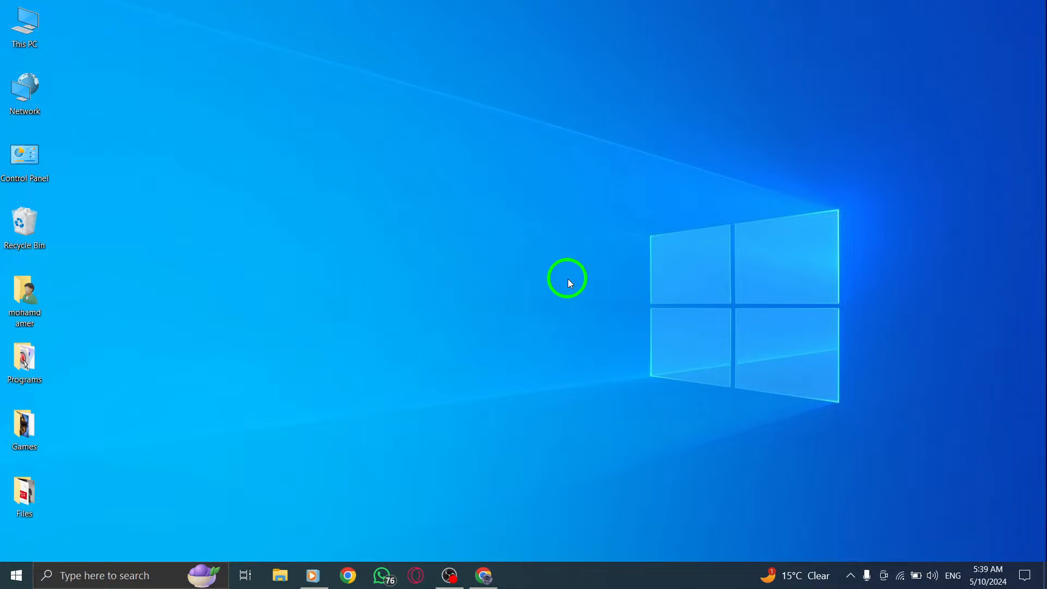